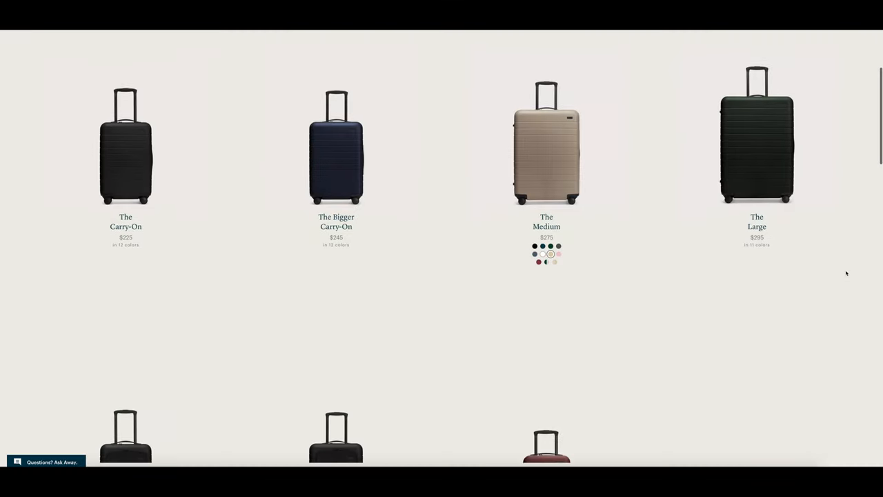
Browse down the Suitcases page through the luggage lineup
scroll("down", 3)
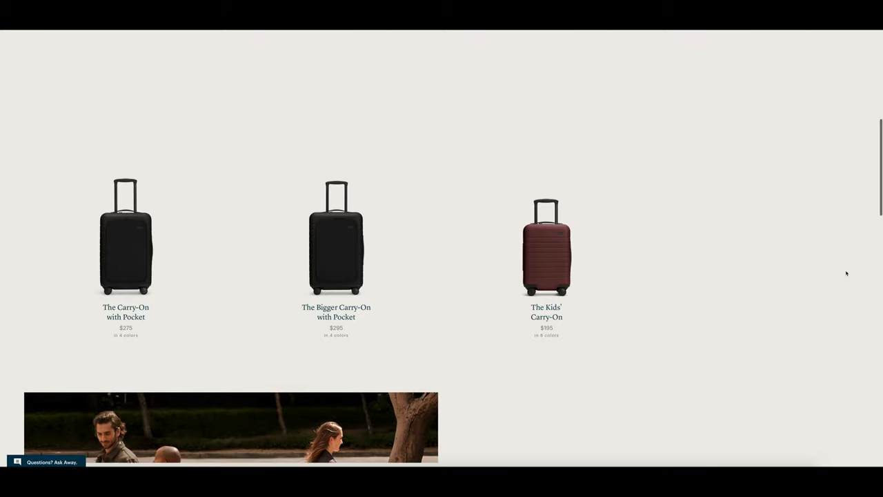
scroll("down", 3)
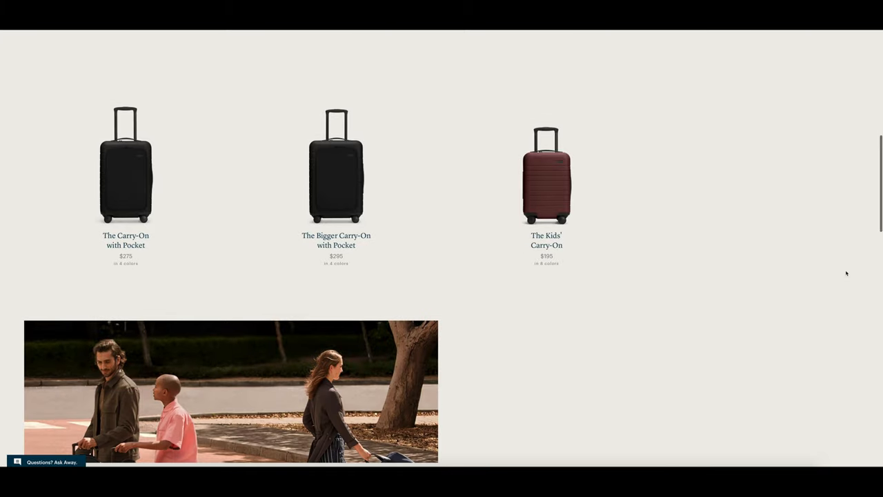
scroll("down", 3)
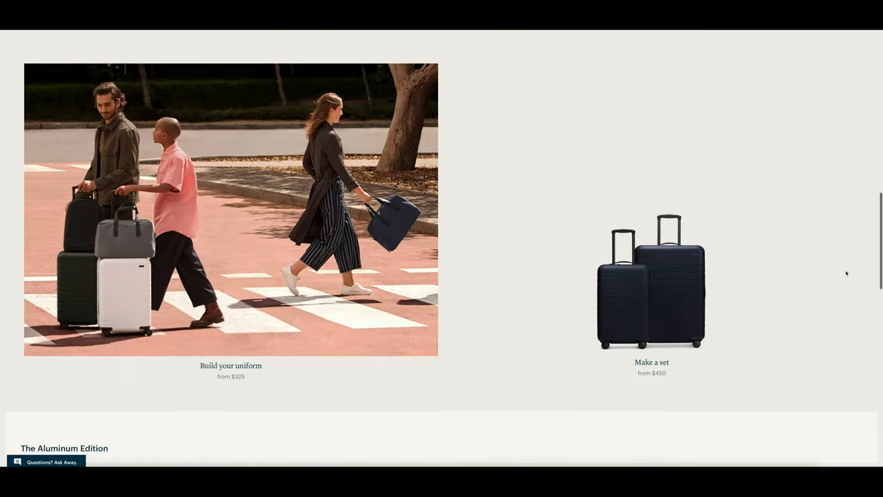
scroll("down", 3)
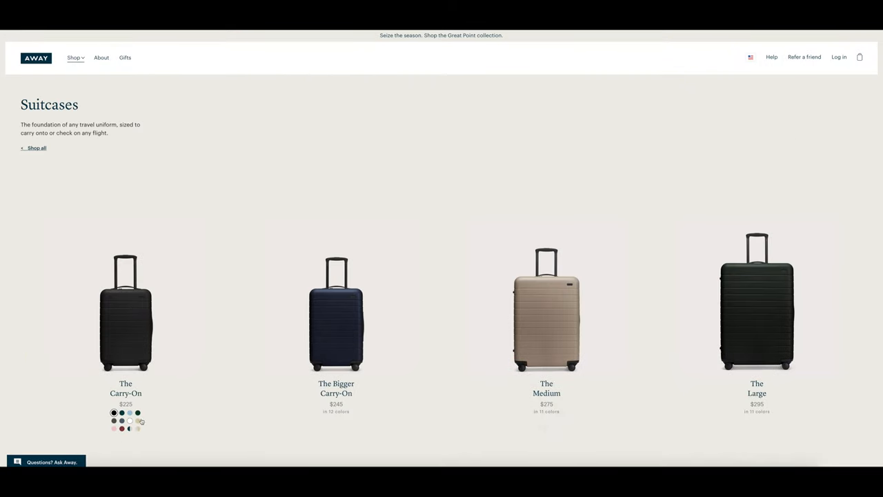
Preview The Carry-On in navy, sand, grey, dark navy and one more color
left_click(122, 412)
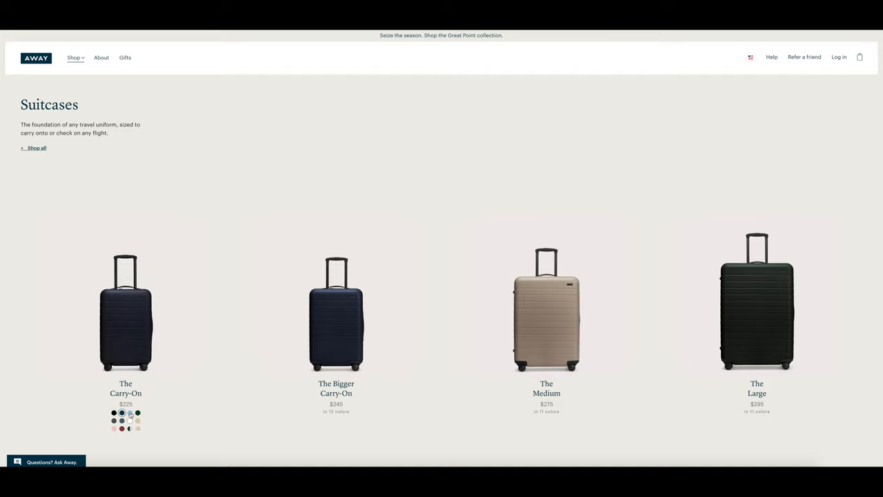
left_click(138, 419)
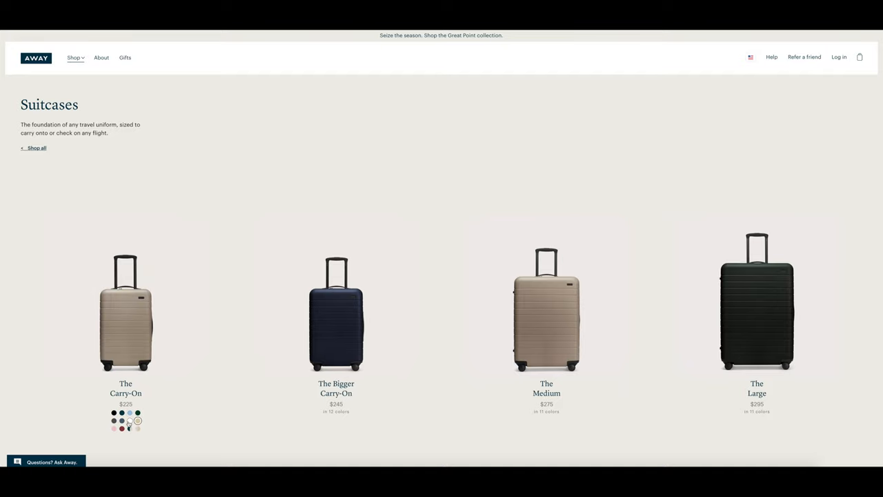
left_click(113, 421)
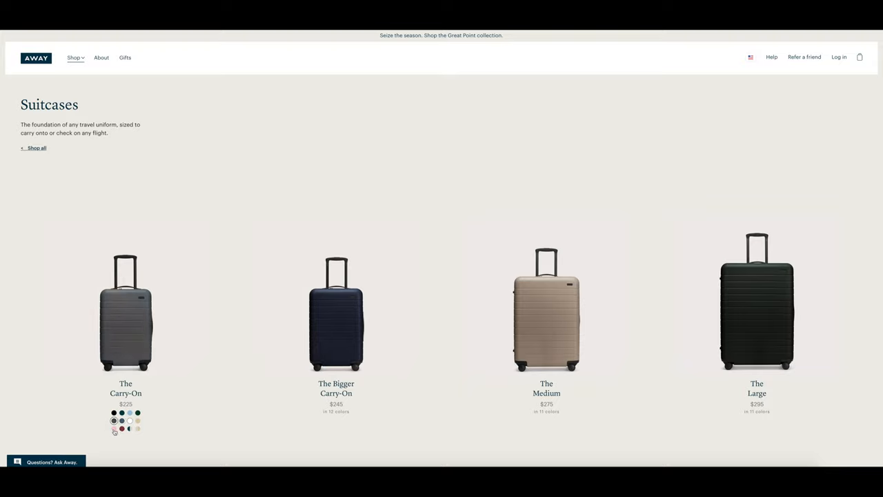
left_click(130, 428)
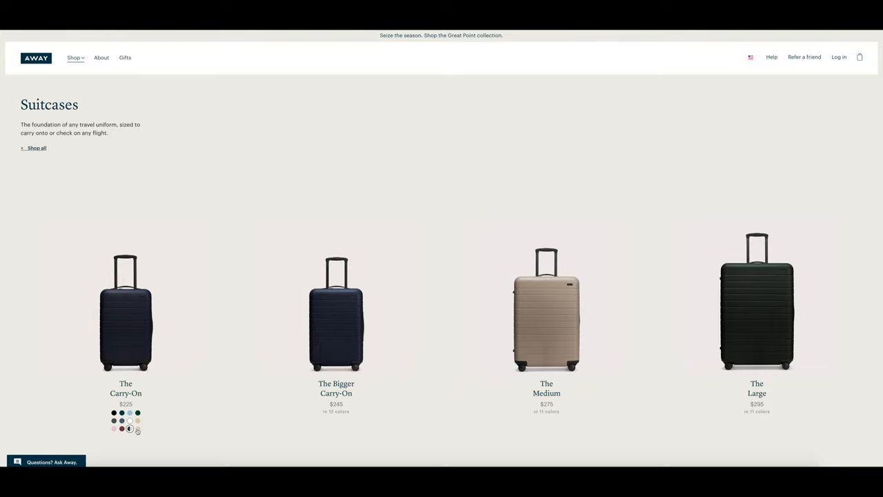
left_click(137, 430)
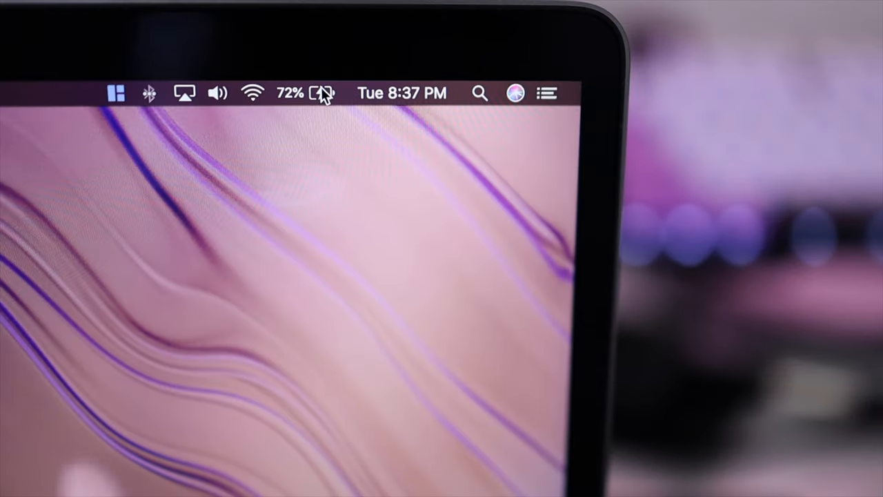
Show the battery status: 72% charge, about two hours until full, on power adapter
left_click(304, 94)
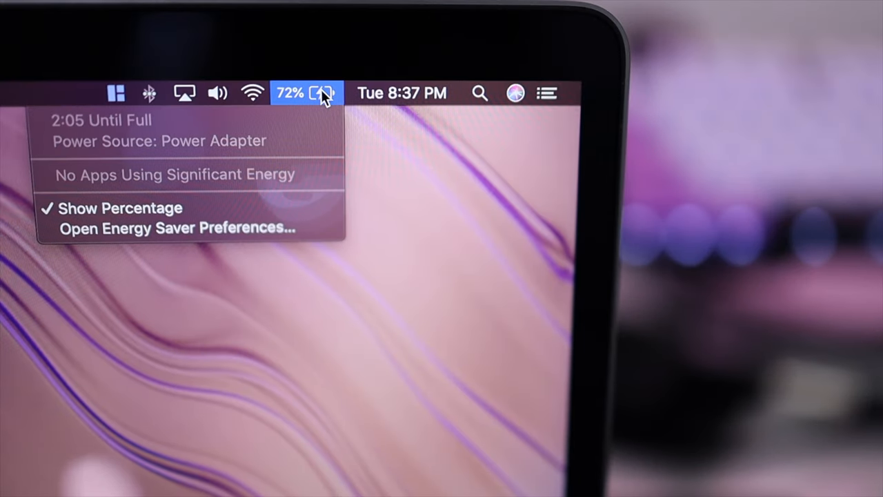